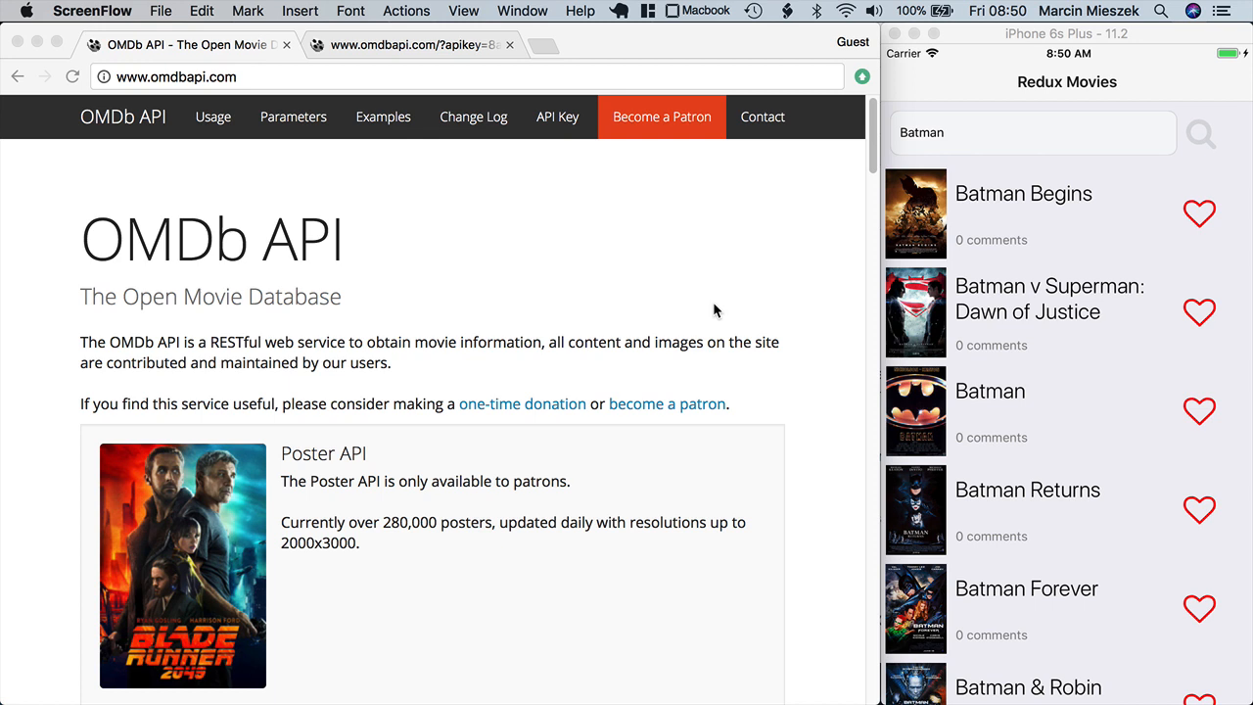
pyautogui.moveTo(1122, 392)
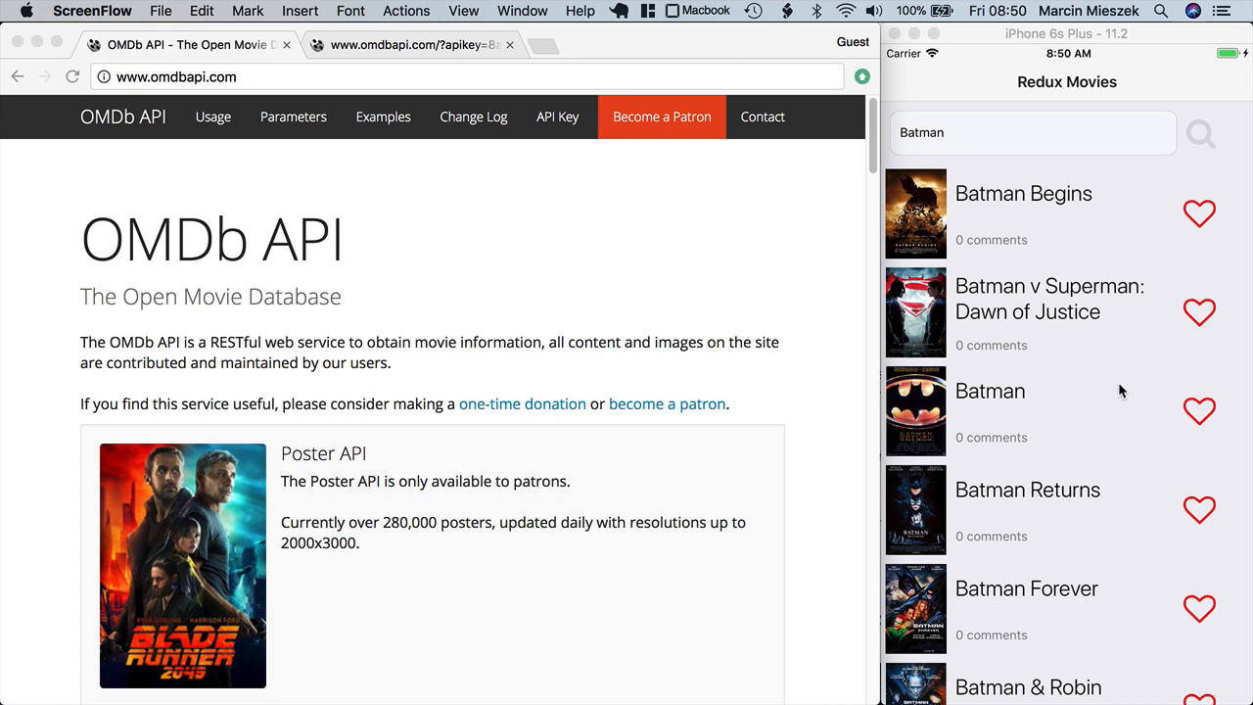
pyautogui.moveTo(1121, 337)
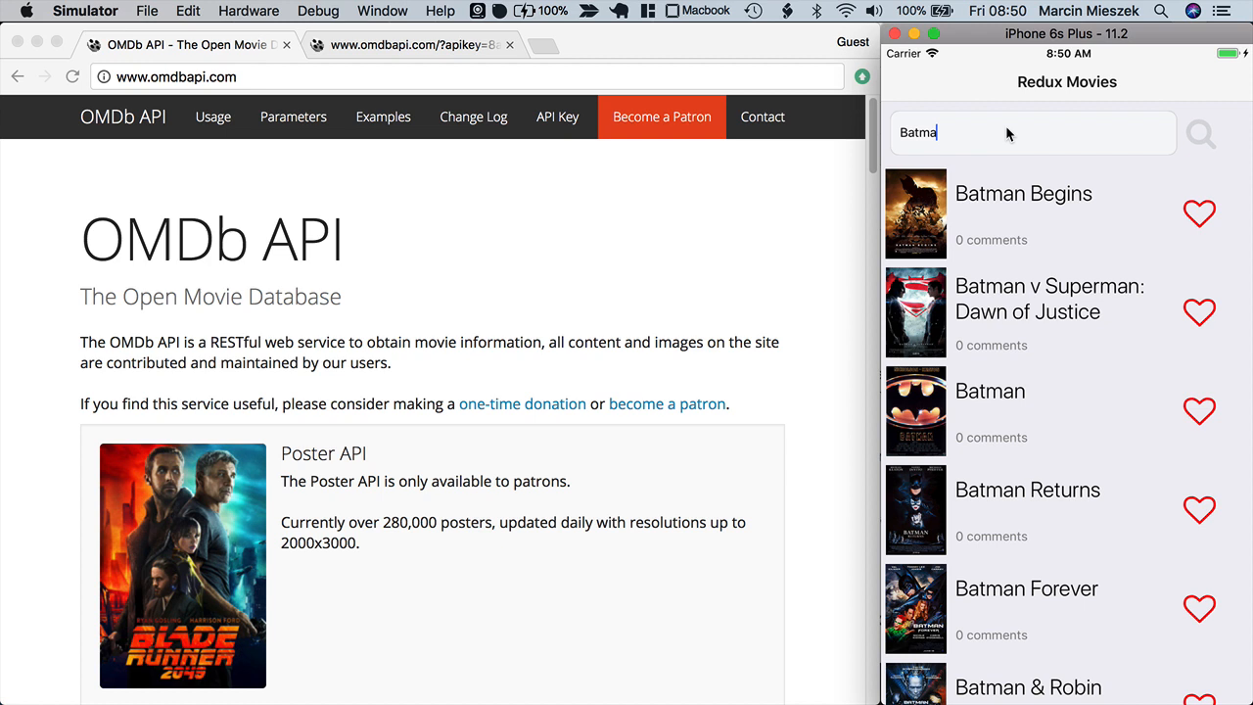
# Step: Search for 'Avengers' so the results list shows Avengers films instead of Batman
pyautogui.write('Avengers')
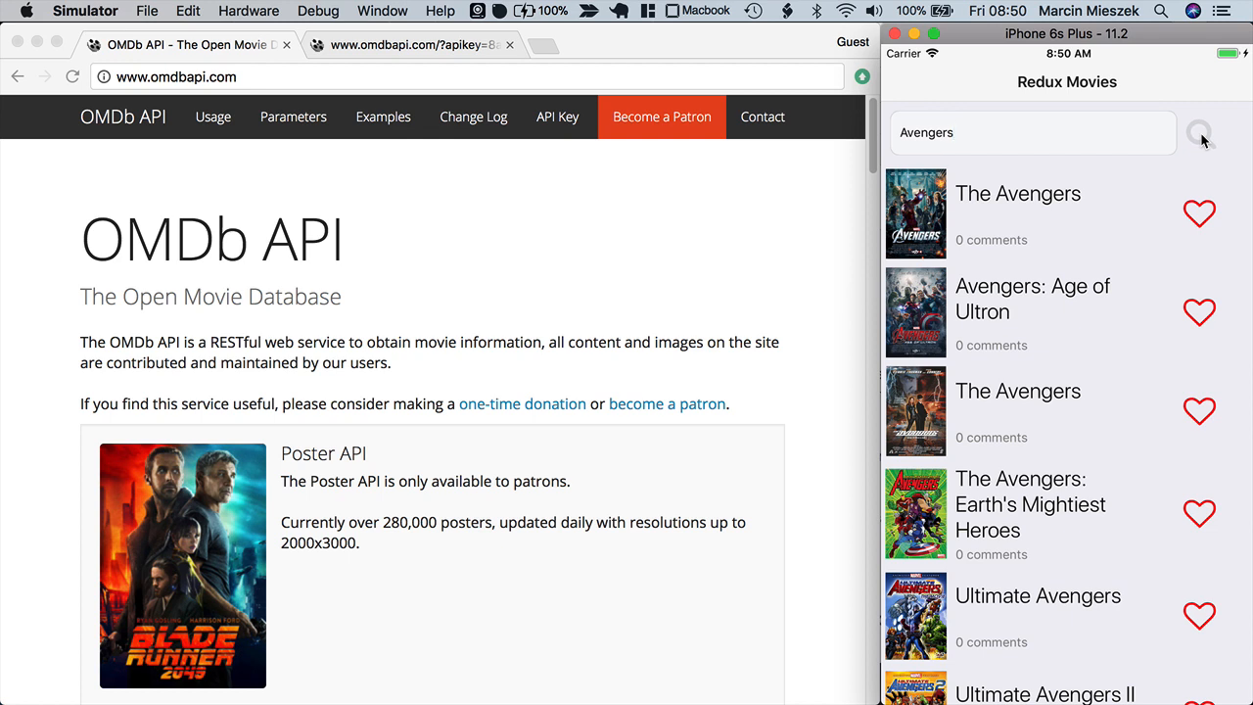
pyautogui.moveTo(1157, 584)
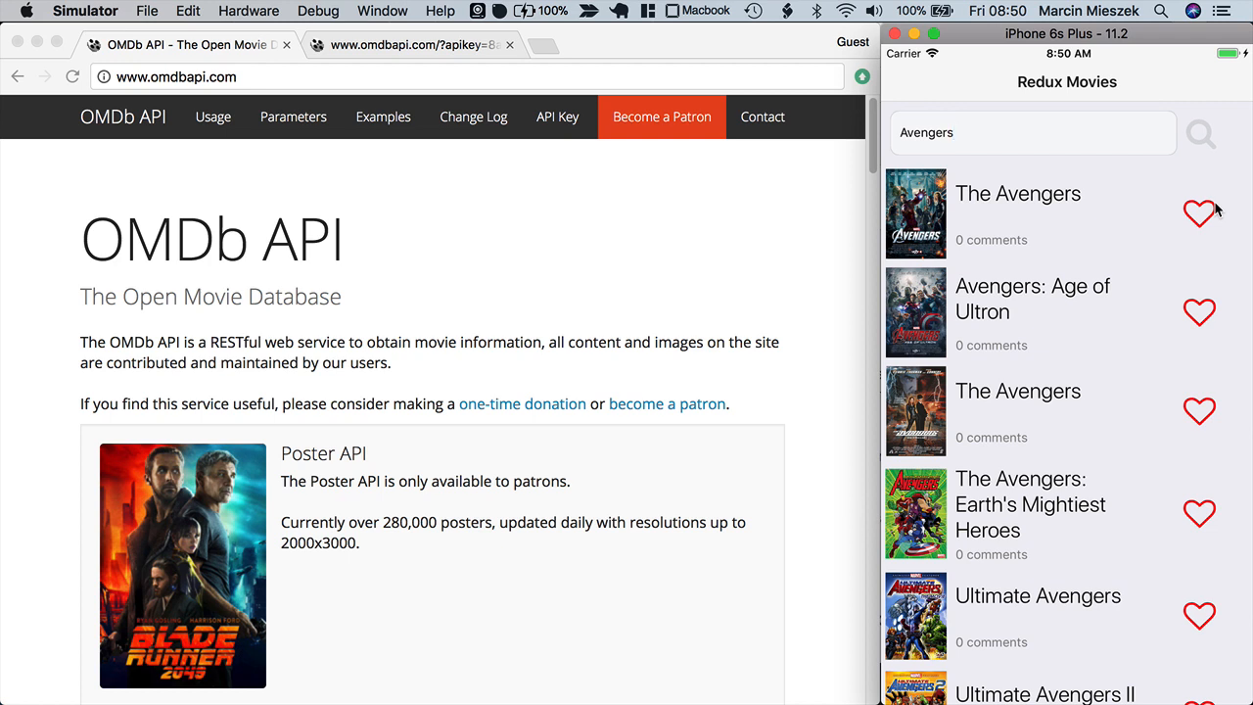
pyautogui.moveTo(957, 264)
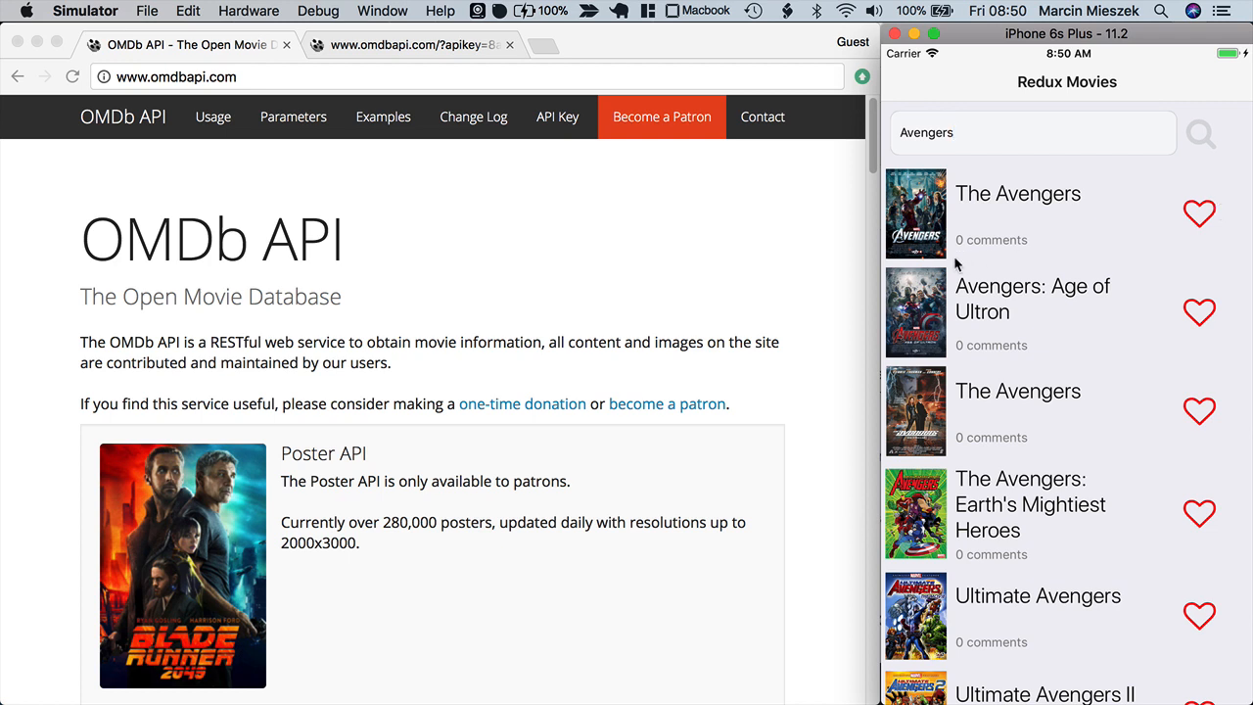
pyautogui.moveTo(1011, 259)
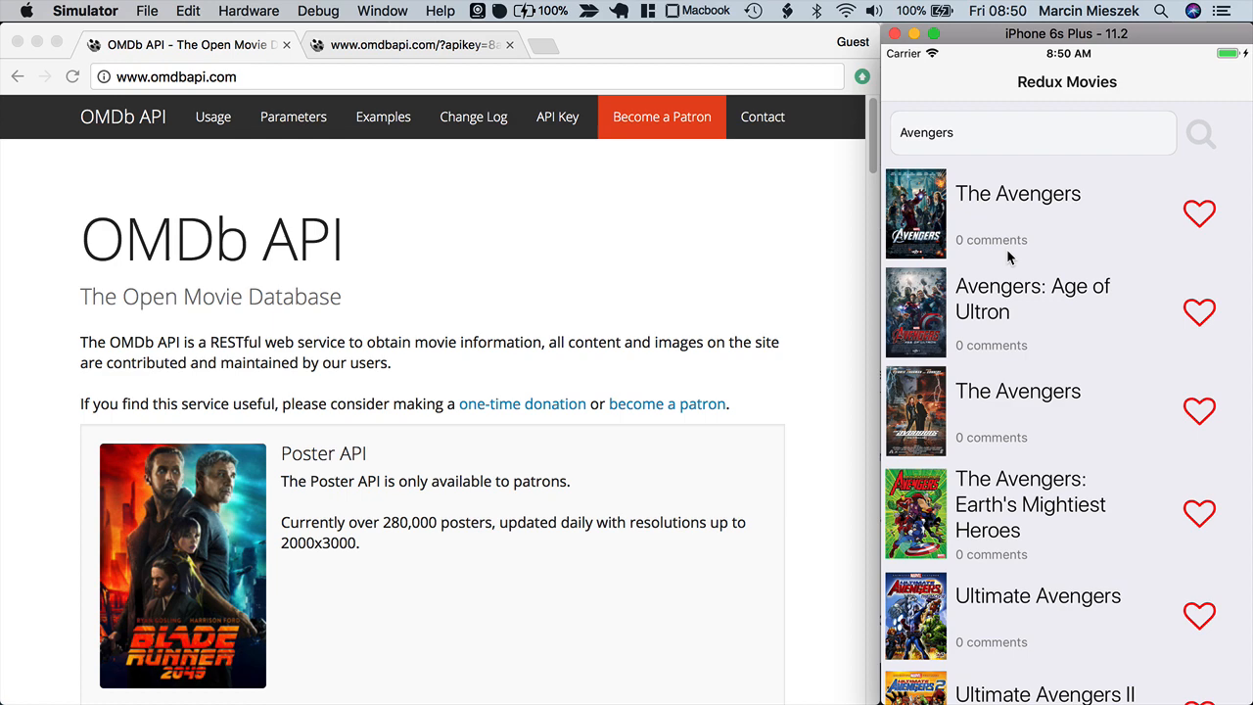
pyautogui.moveTo(925, 317)
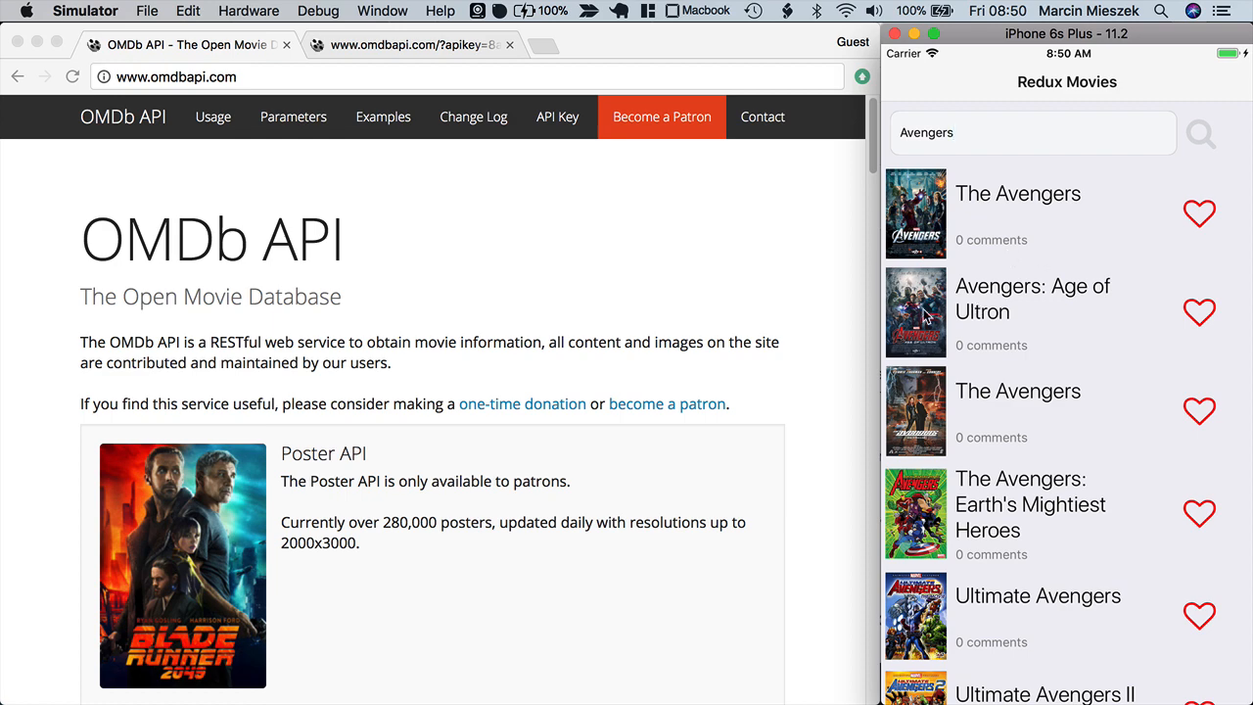
# Step: View the Avengers: Age of Ultron detail screen down to its poster and comments
pyautogui.click(1033, 312)
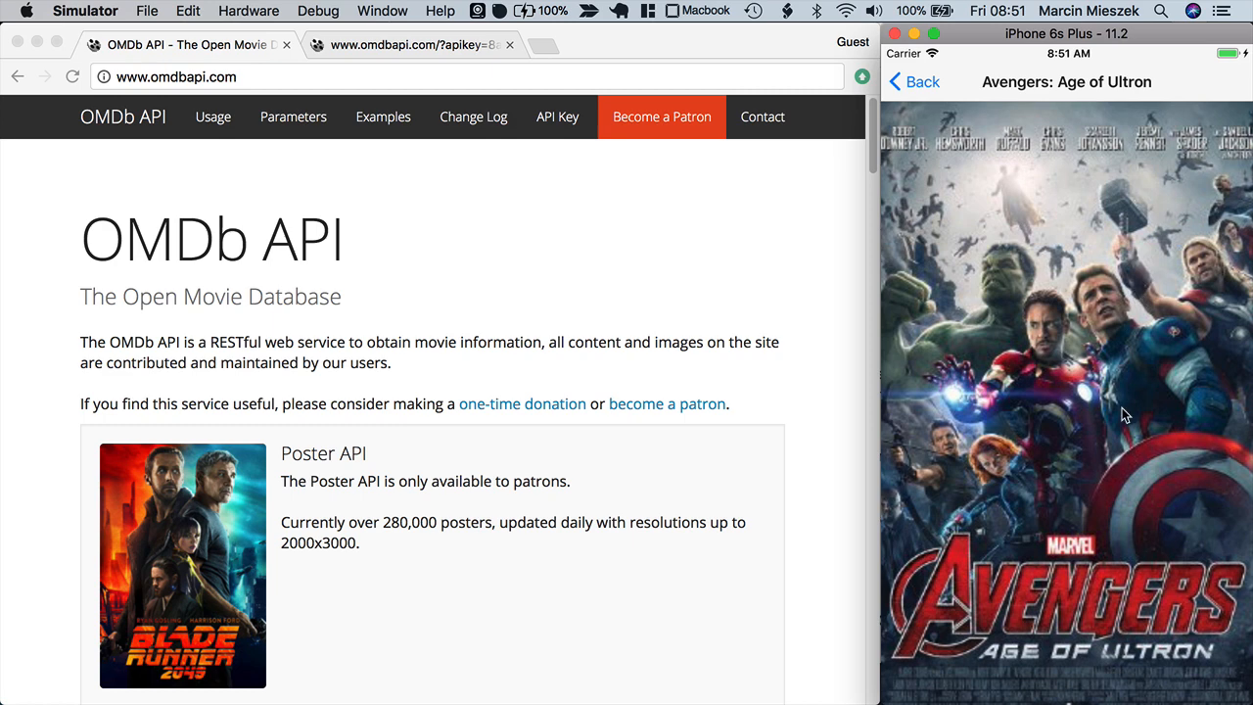
pyautogui.scroll(-3)
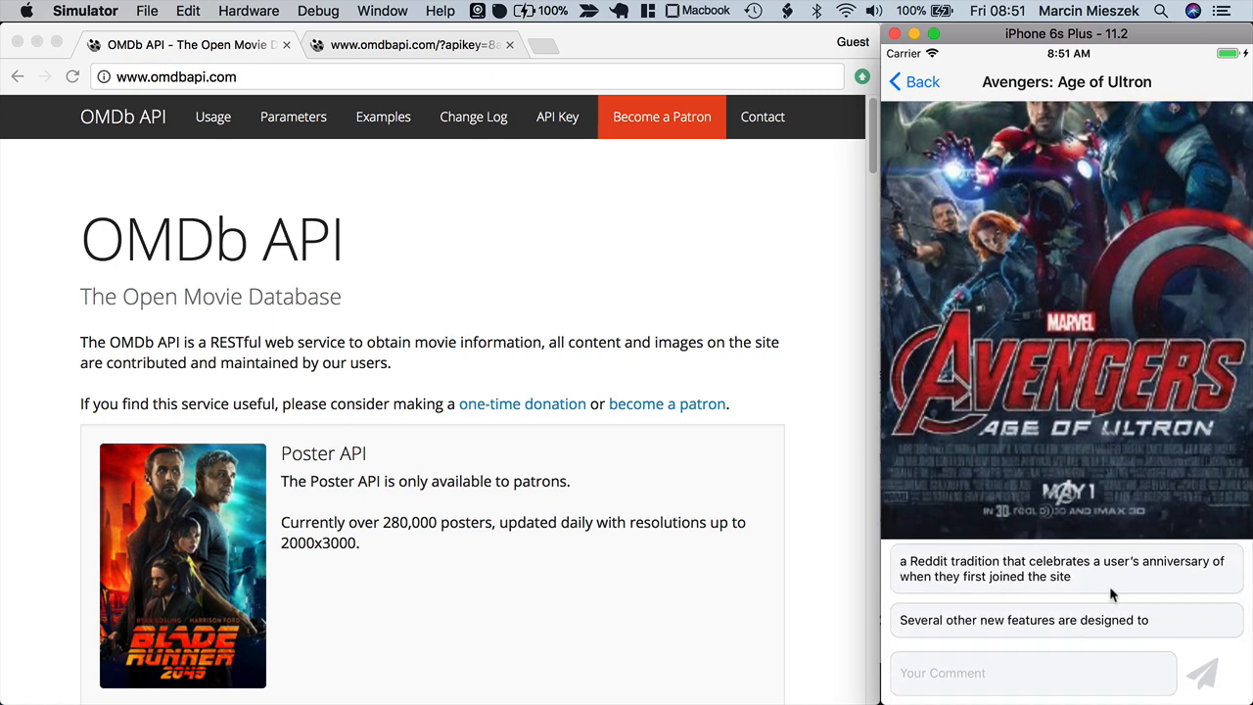
pyautogui.moveTo(1069, 588)
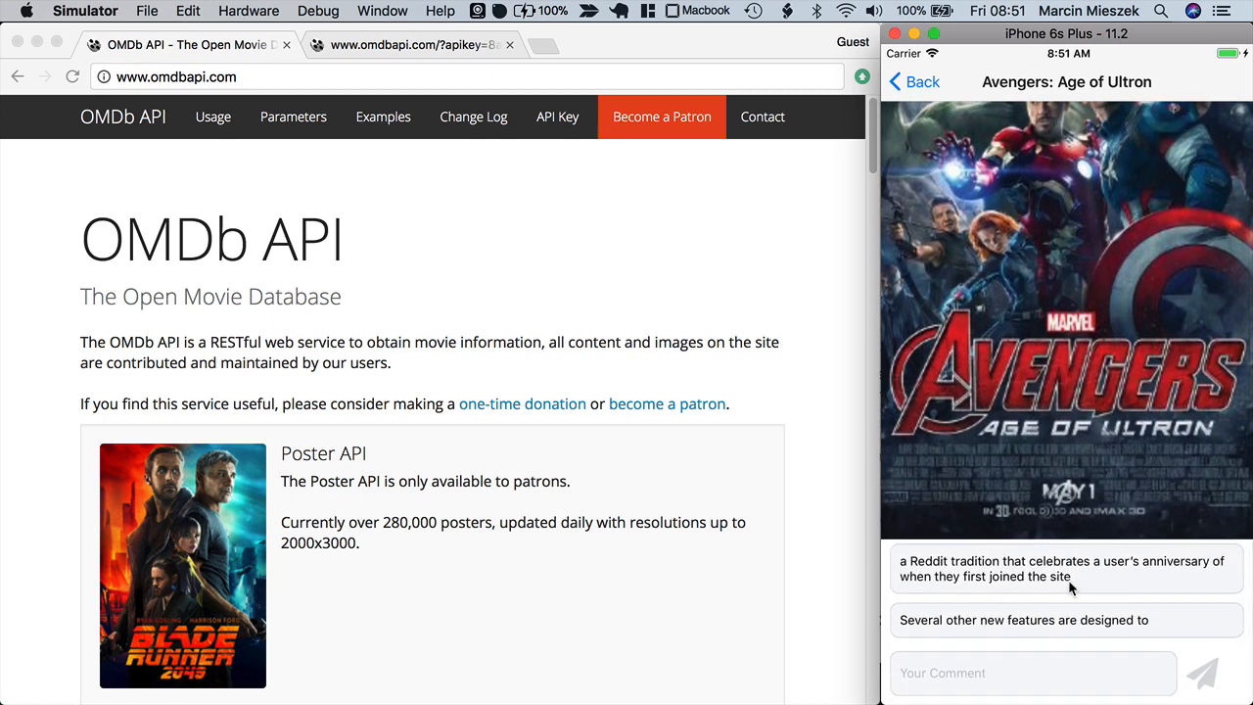
pyautogui.moveTo(1048, 106)
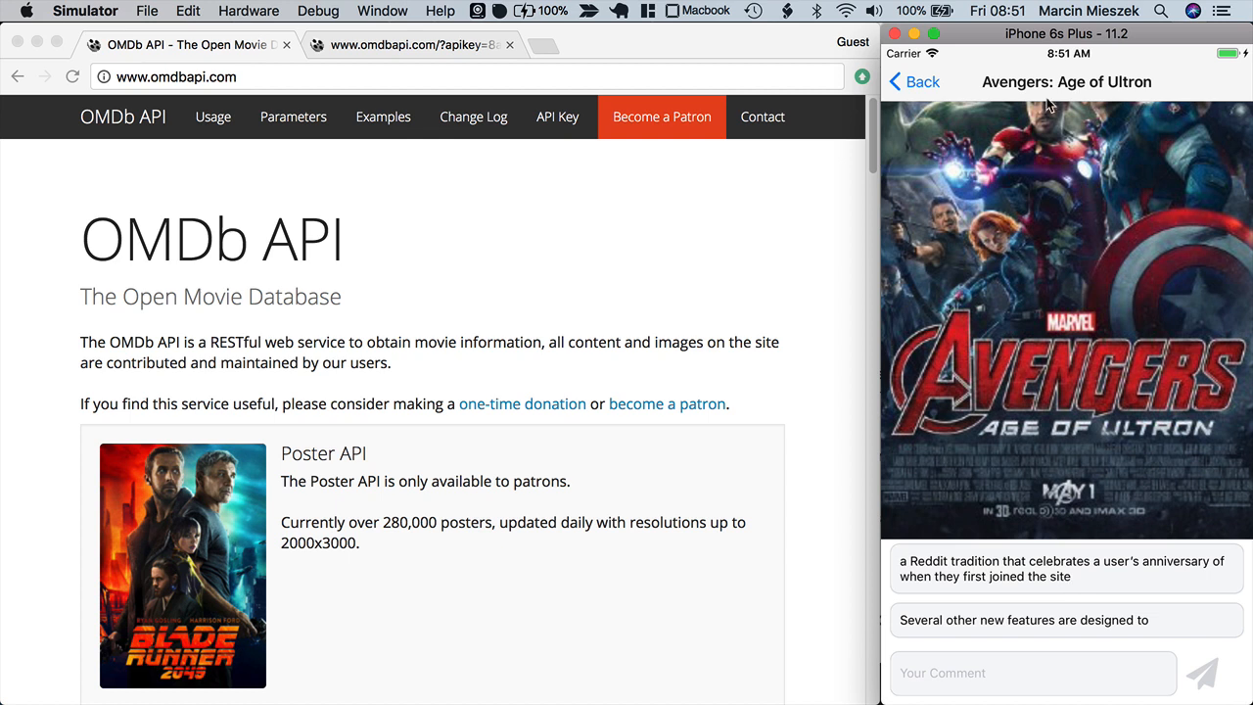
pyautogui.moveTo(1120, 188)
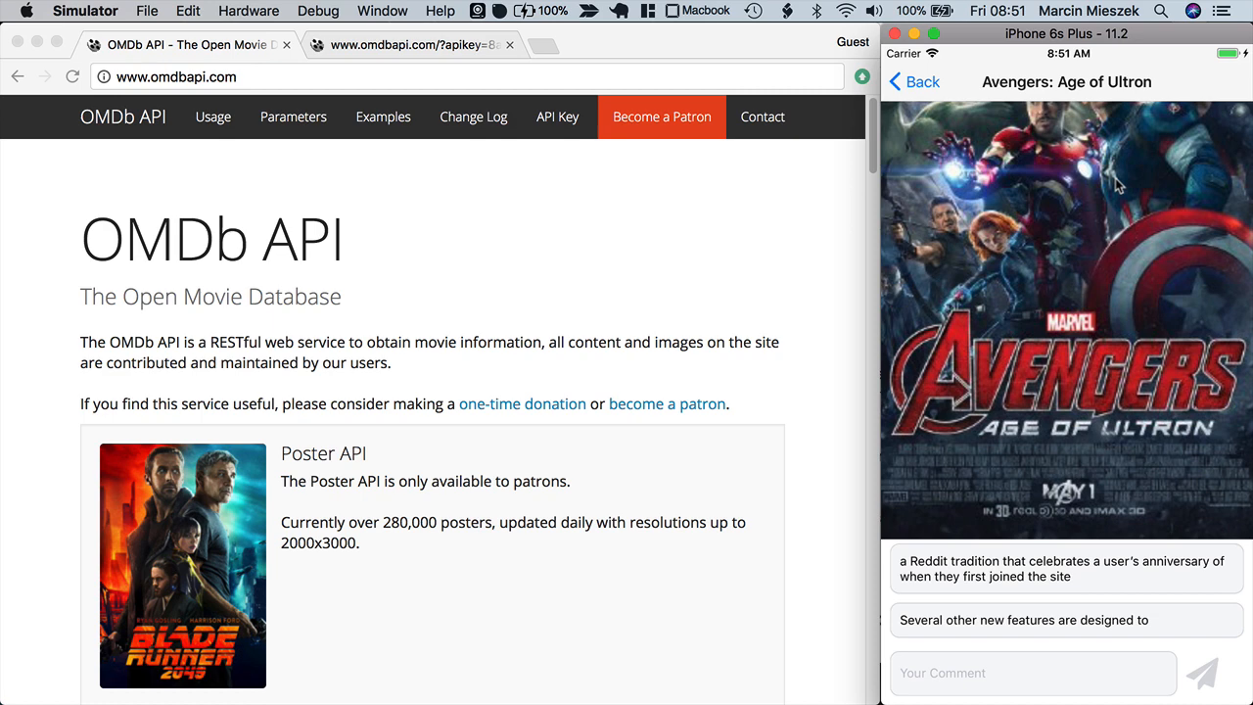
# Step: Return to the results, view The Avengers details, then go back to the list
pyautogui.click(913, 82)
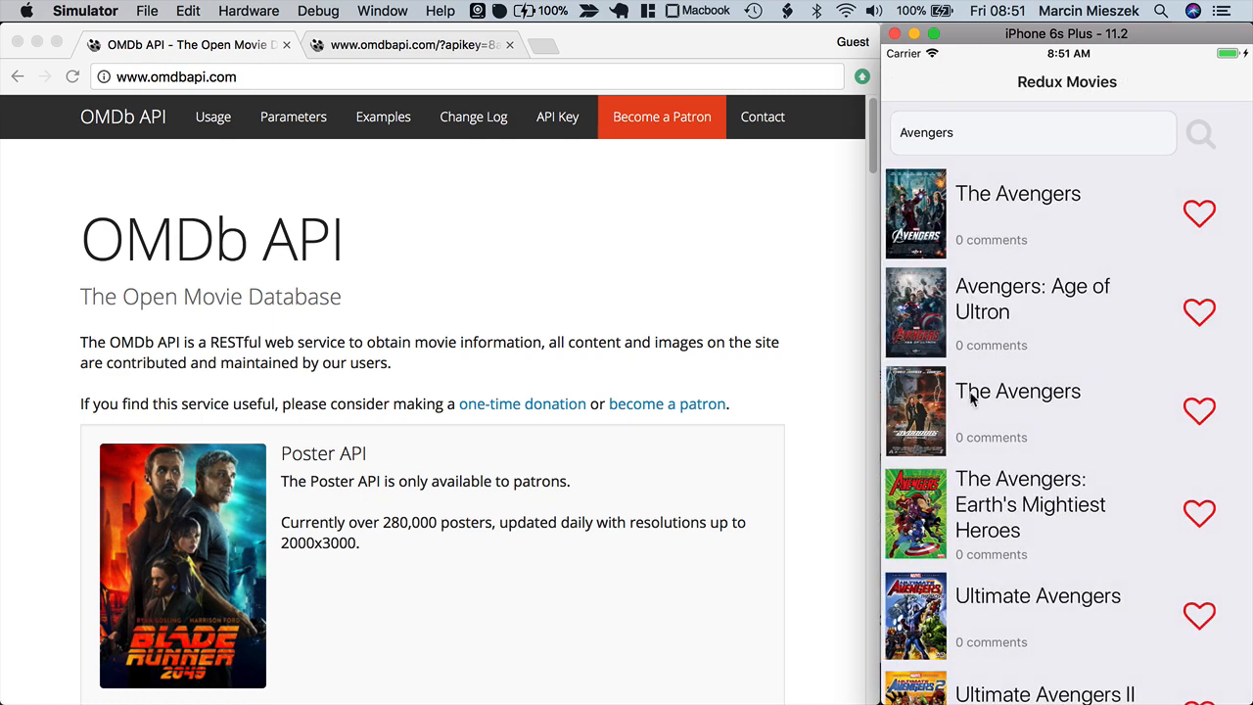
pyautogui.moveTo(1003, 349)
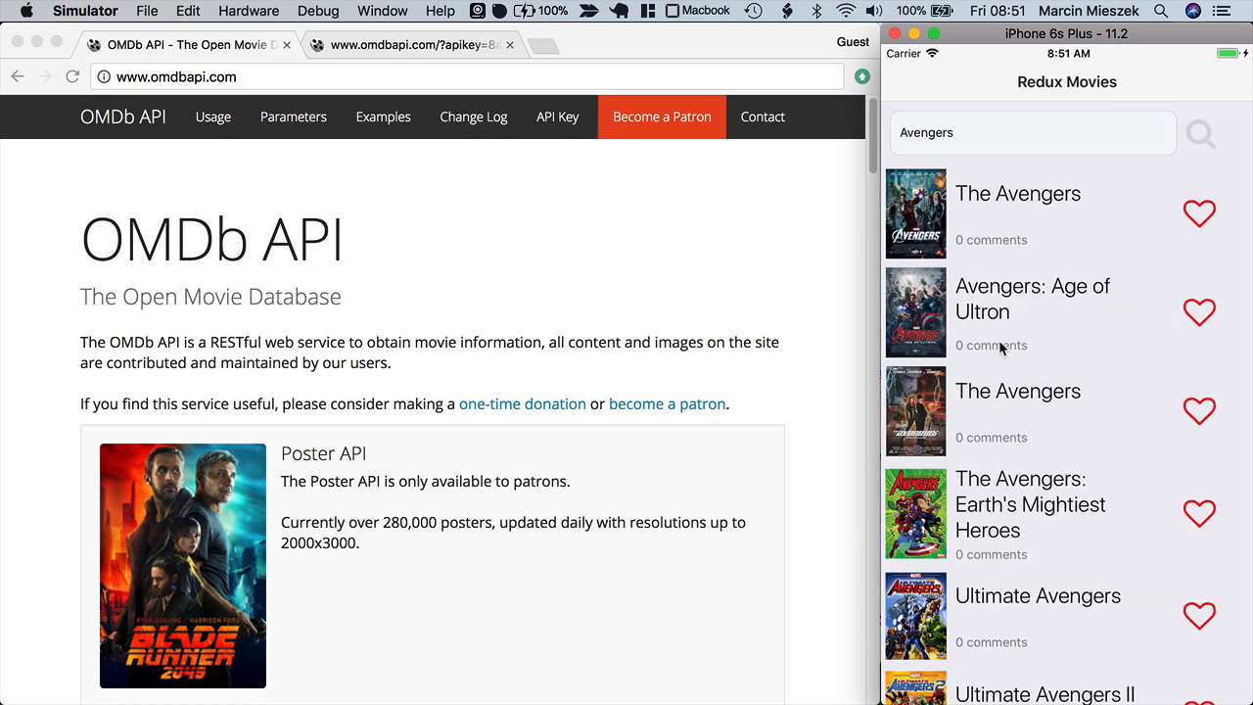
pyautogui.click(1019, 194)
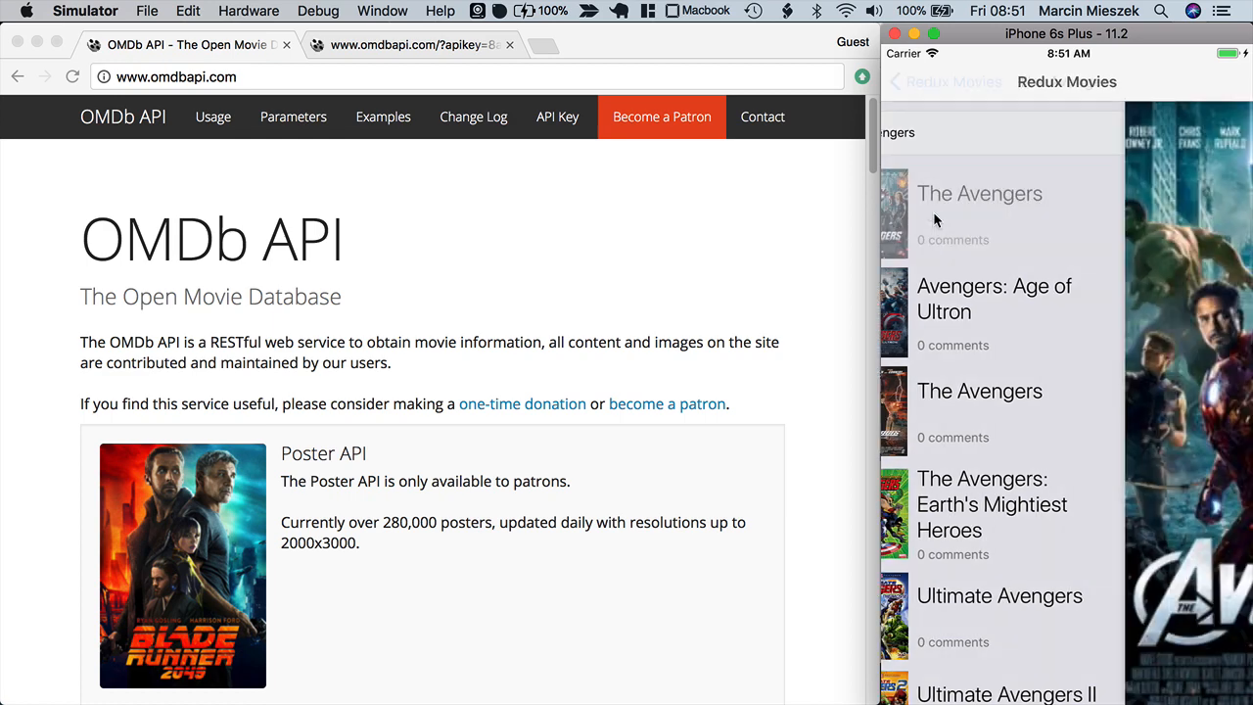
pyautogui.click(979, 194)
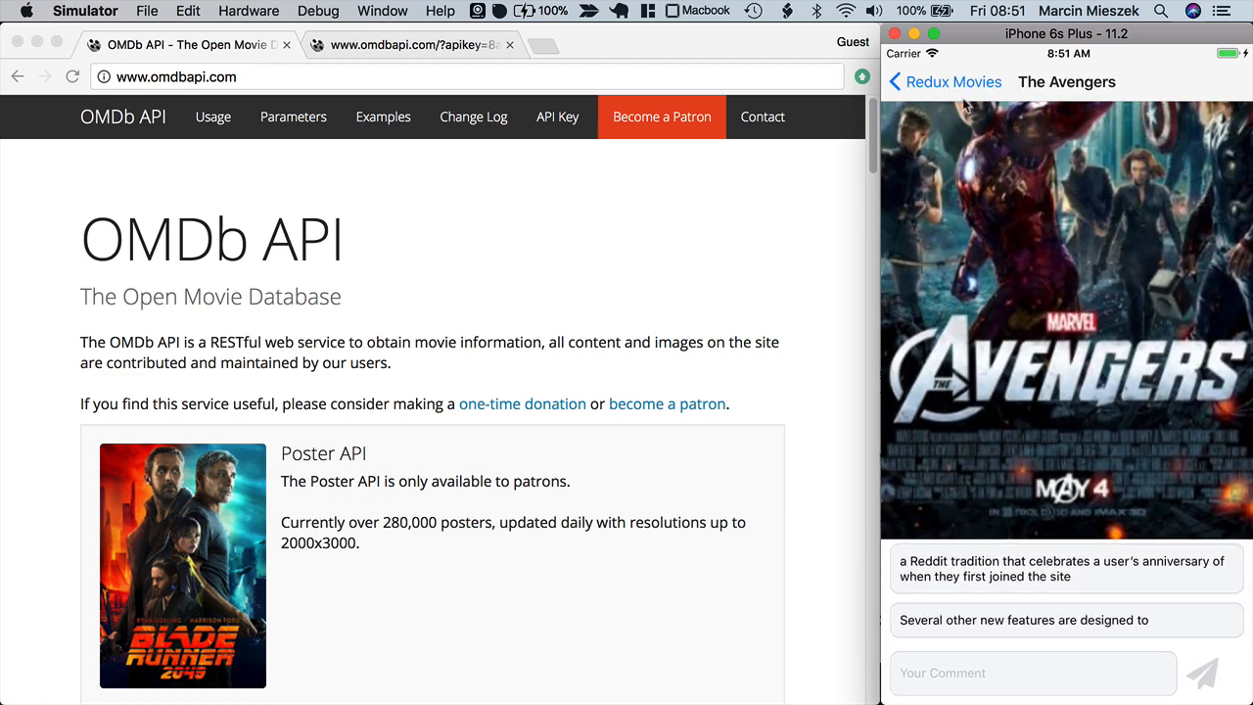
pyautogui.click(893, 83)
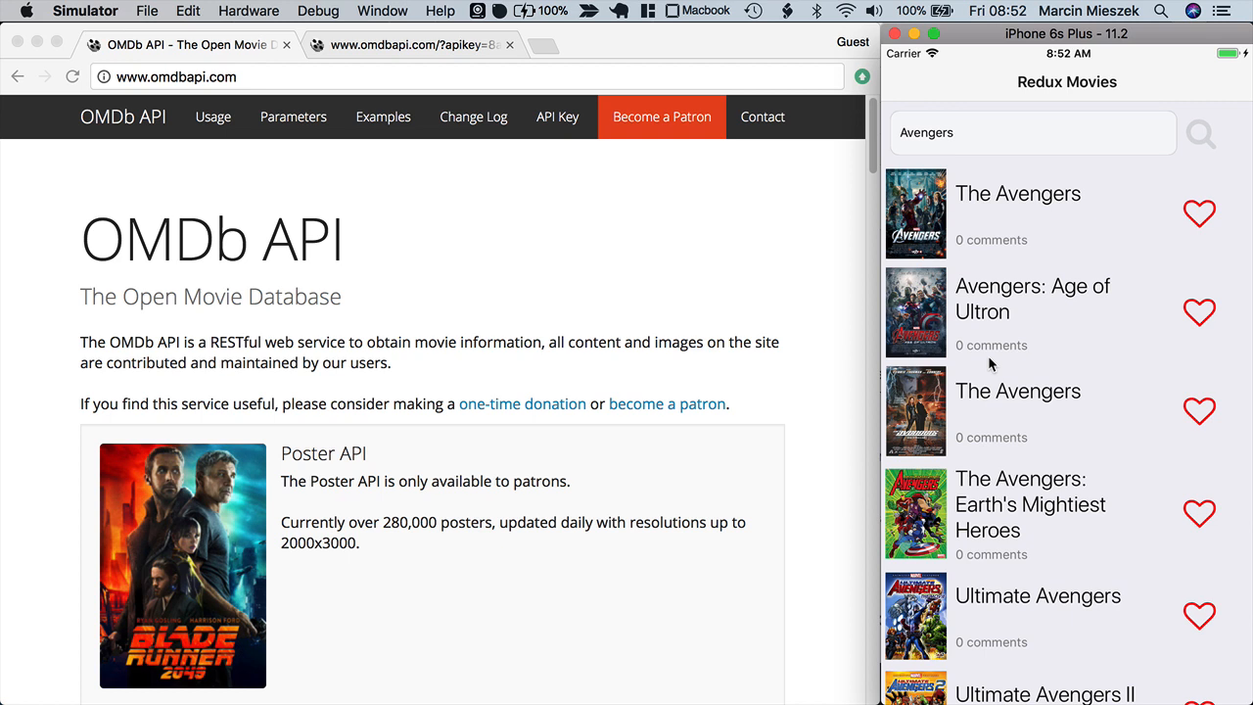
pyautogui.moveTo(557, 406)
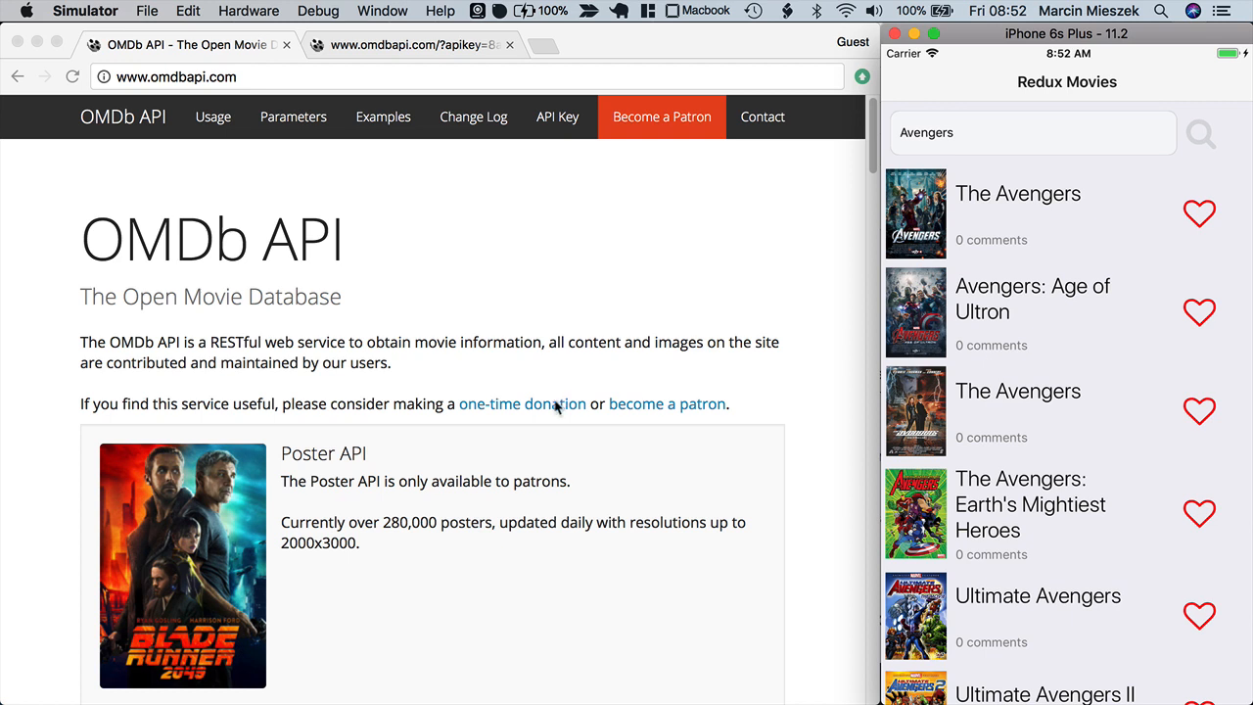
pyautogui.moveTo(160, 337)
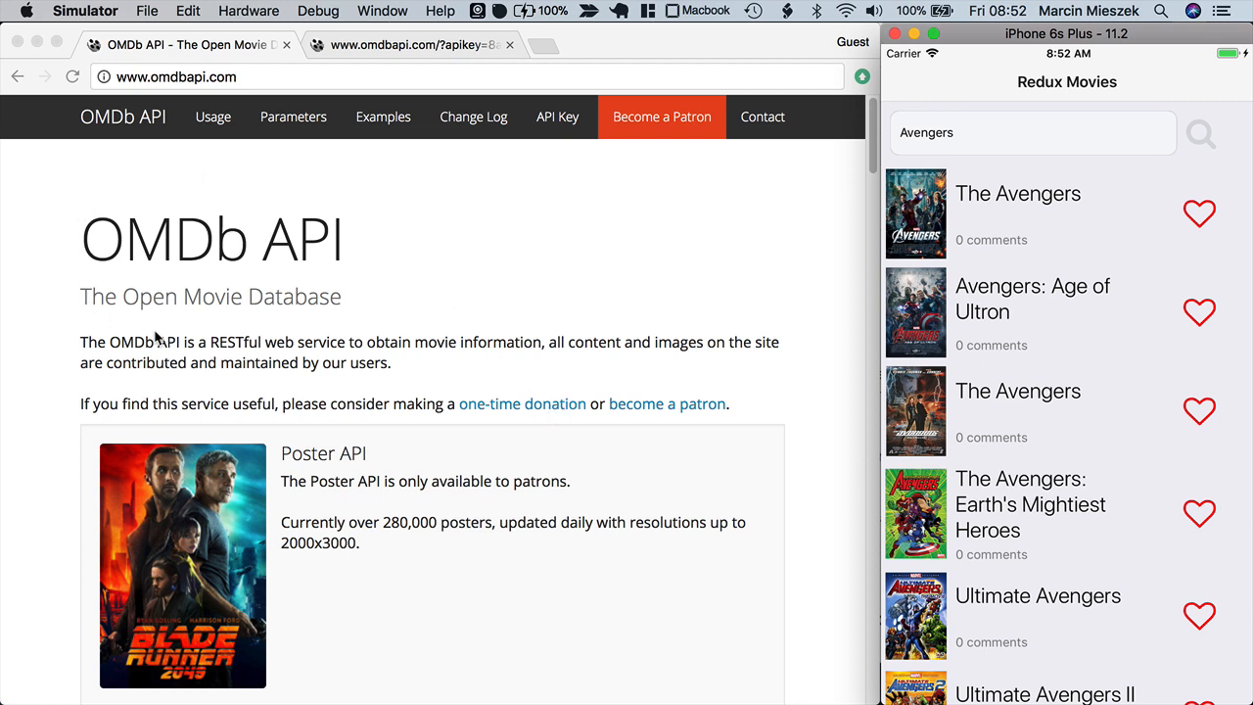
pyautogui.moveTo(297, 364)
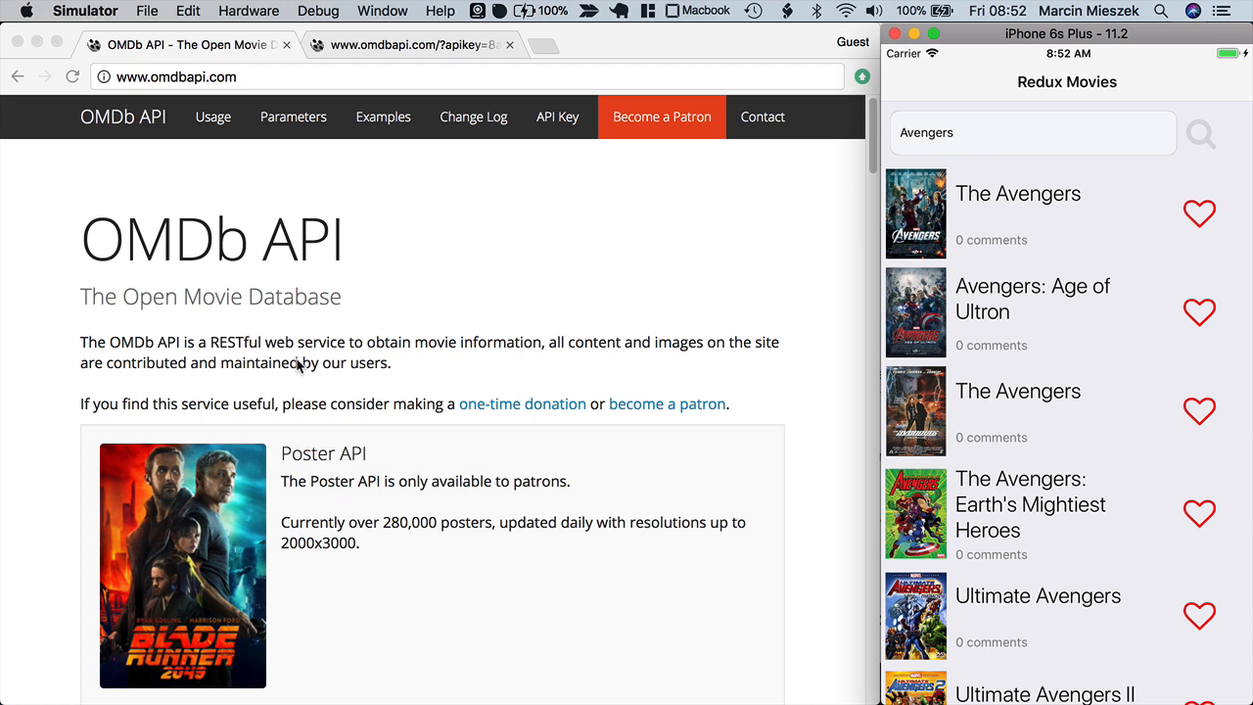
# Step: Visit the OMDb API Key page, then view the raw Batman search JSON response
pyautogui.click(557, 117)
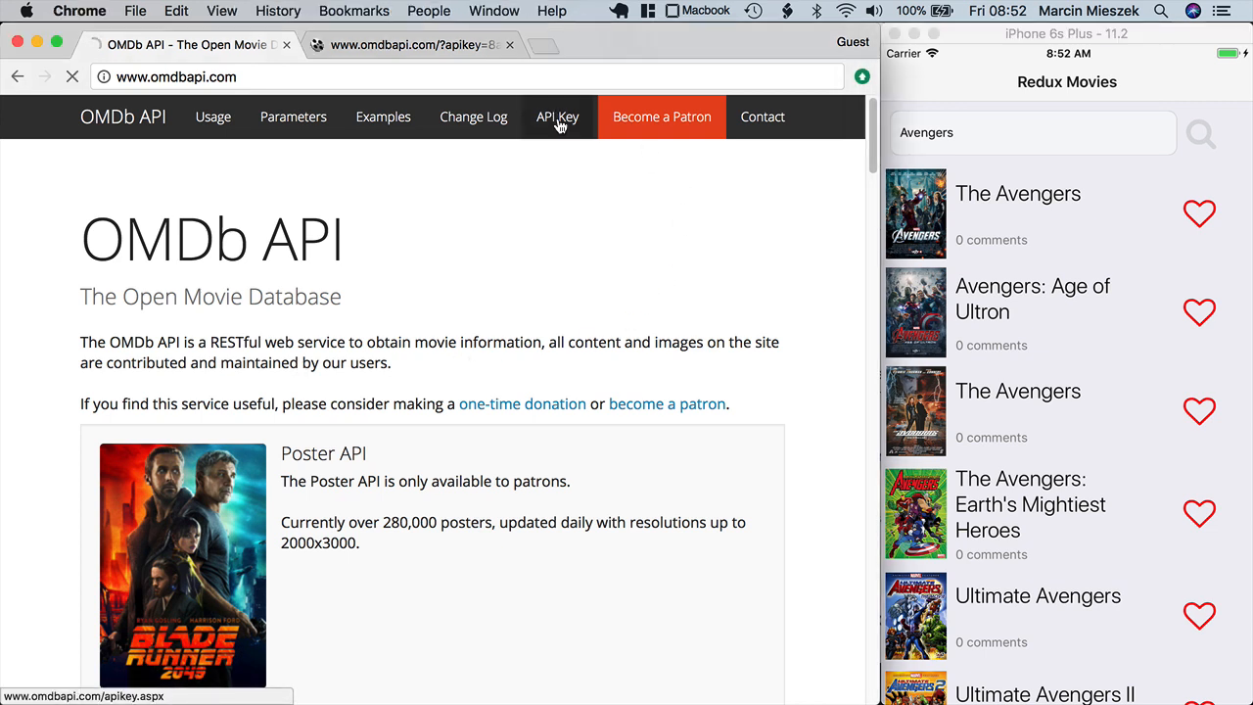
pyautogui.click(558, 118)
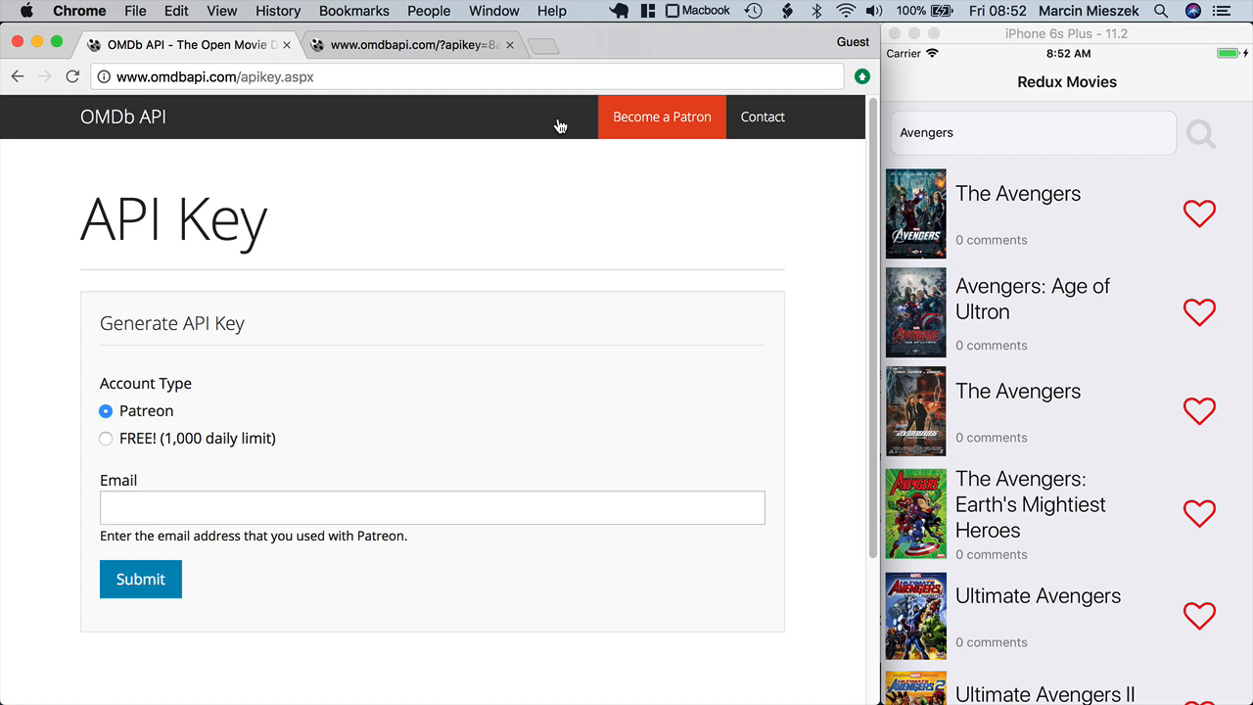
pyautogui.moveTo(192, 448)
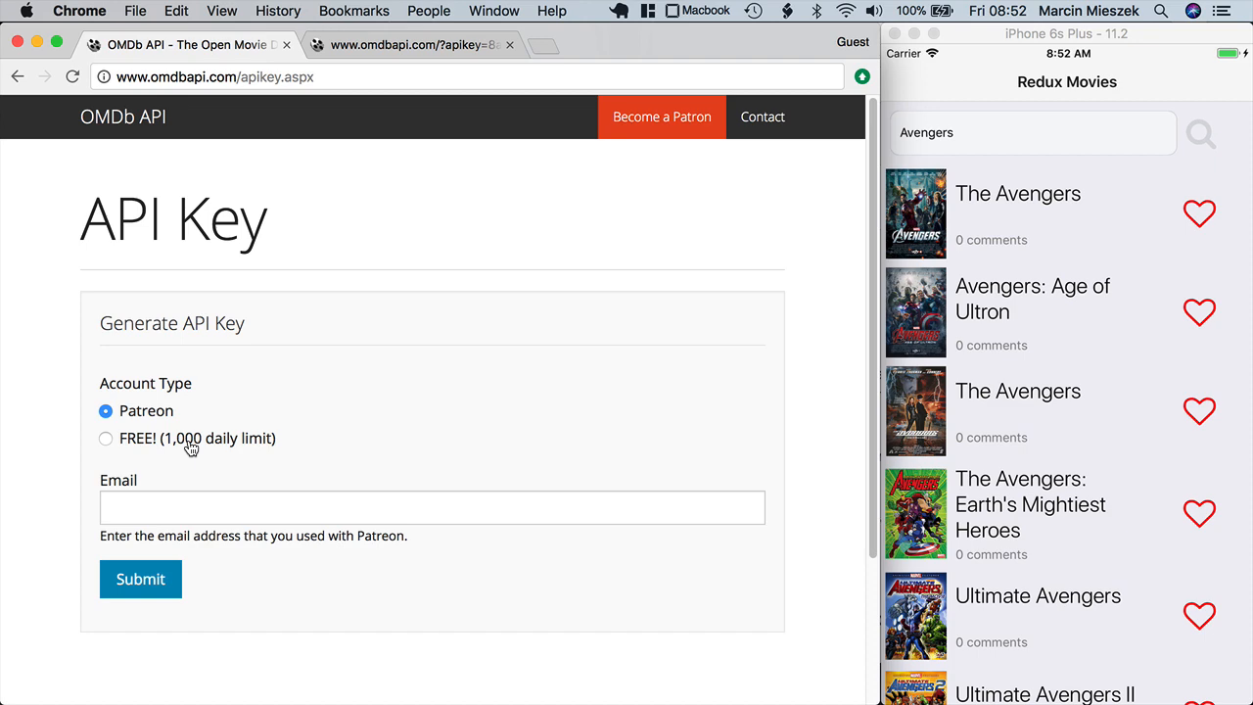
pyautogui.moveTo(427, 122)
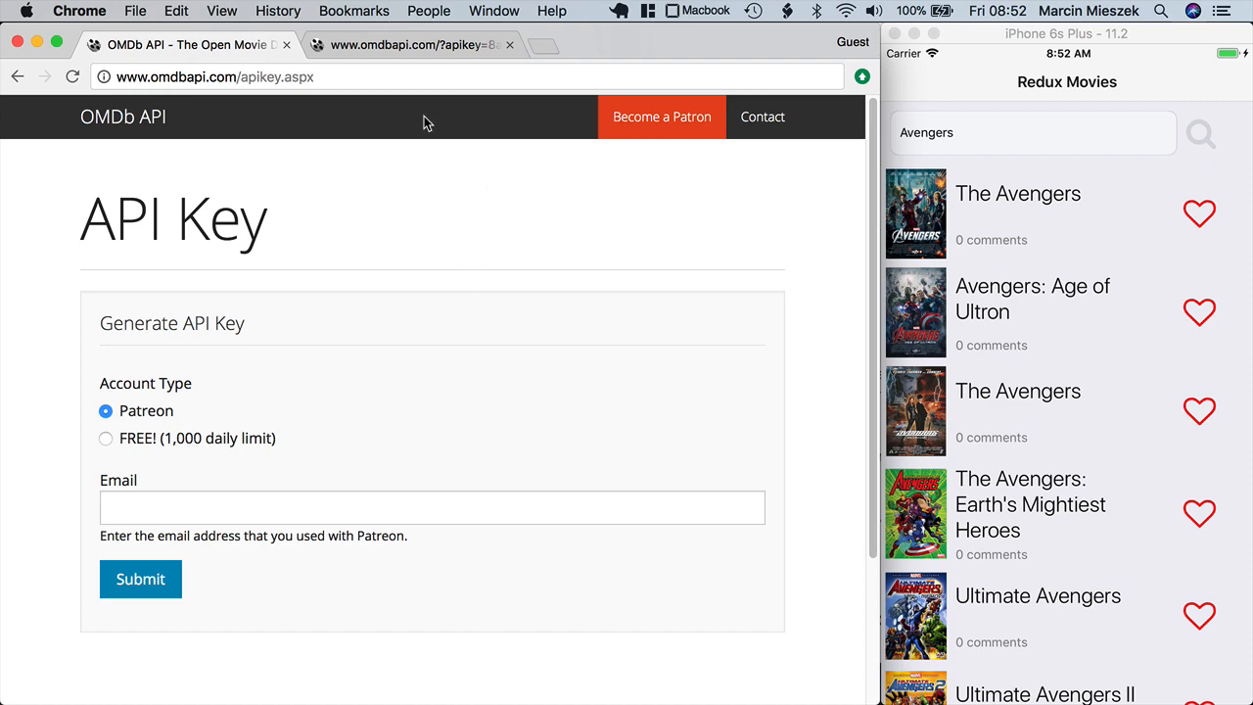
pyautogui.click(411, 43)
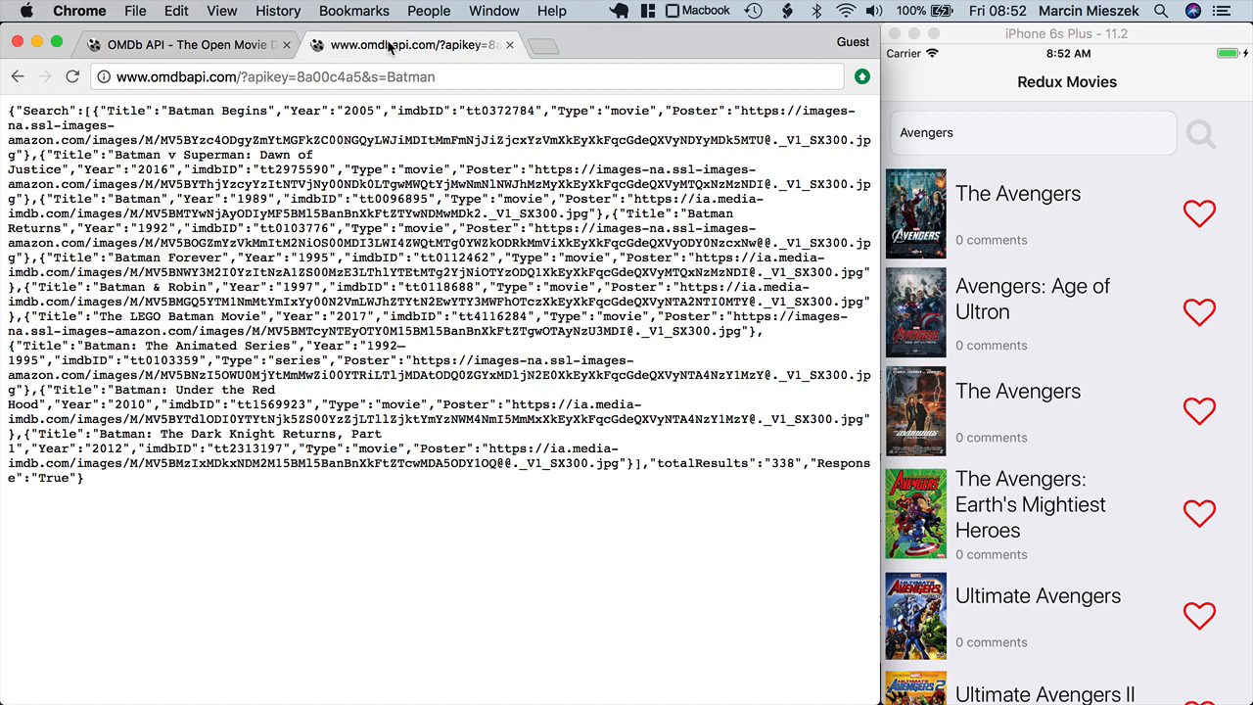
pyautogui.moveTo(493, 94)
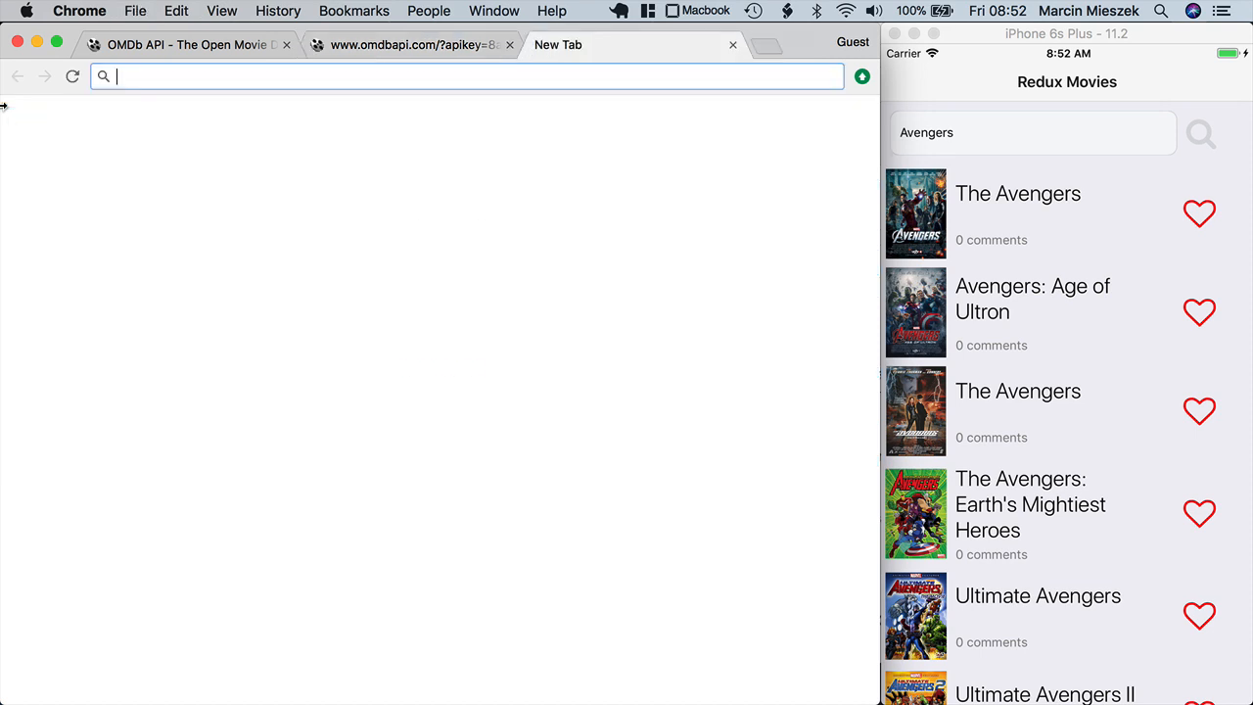
# Step: Find JSON Formatter & Validator via Google and format the pasted OMDb Batman JSON
pyautogui.write('json forma')
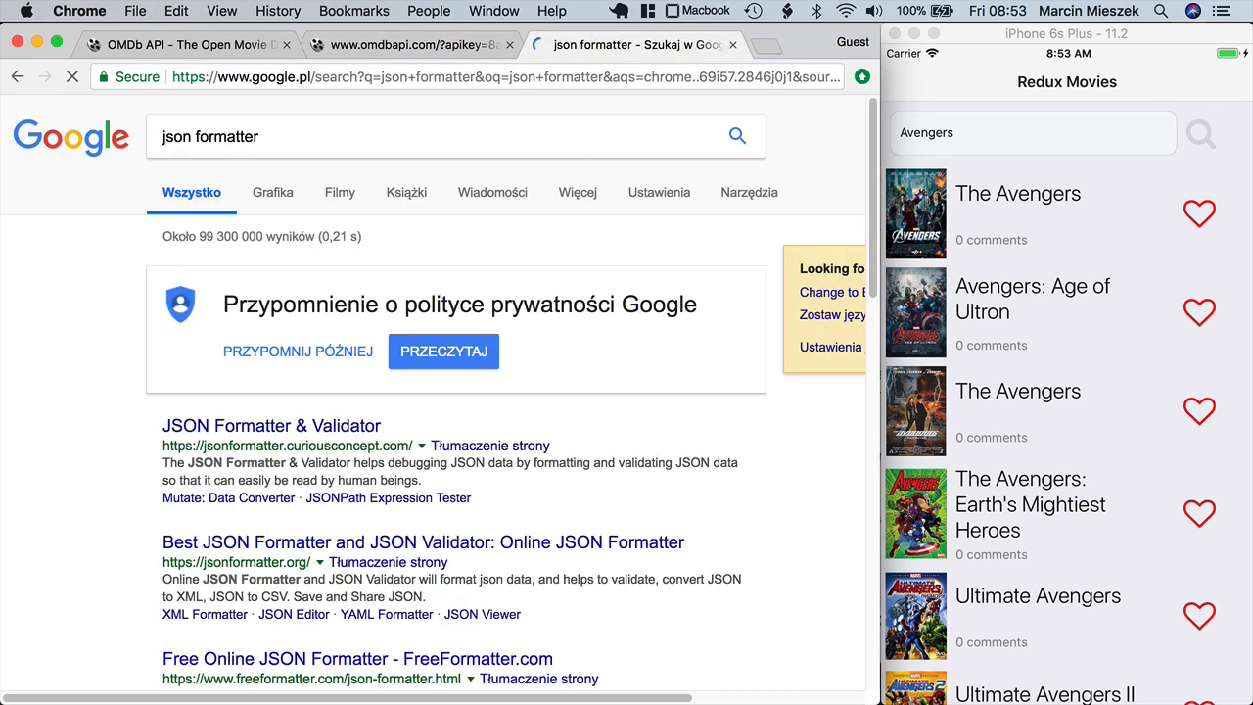
pyautogui.click(270, 425)
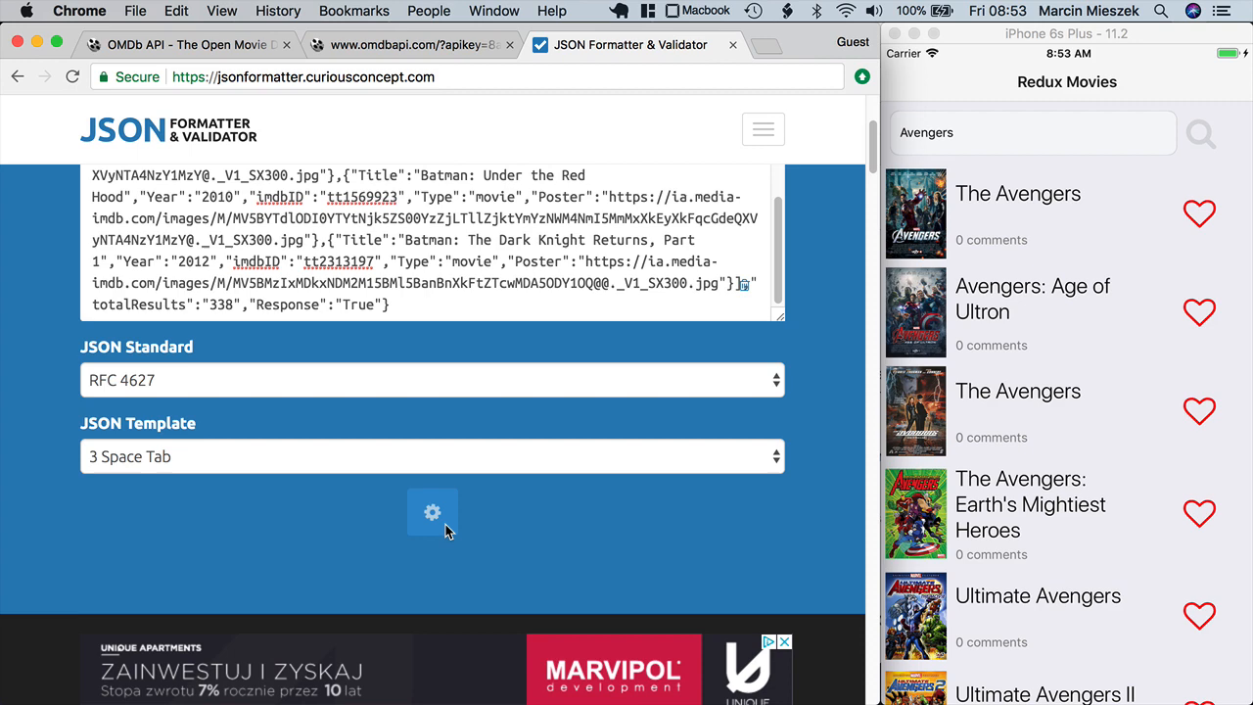
pyautogui.click(431, 511)
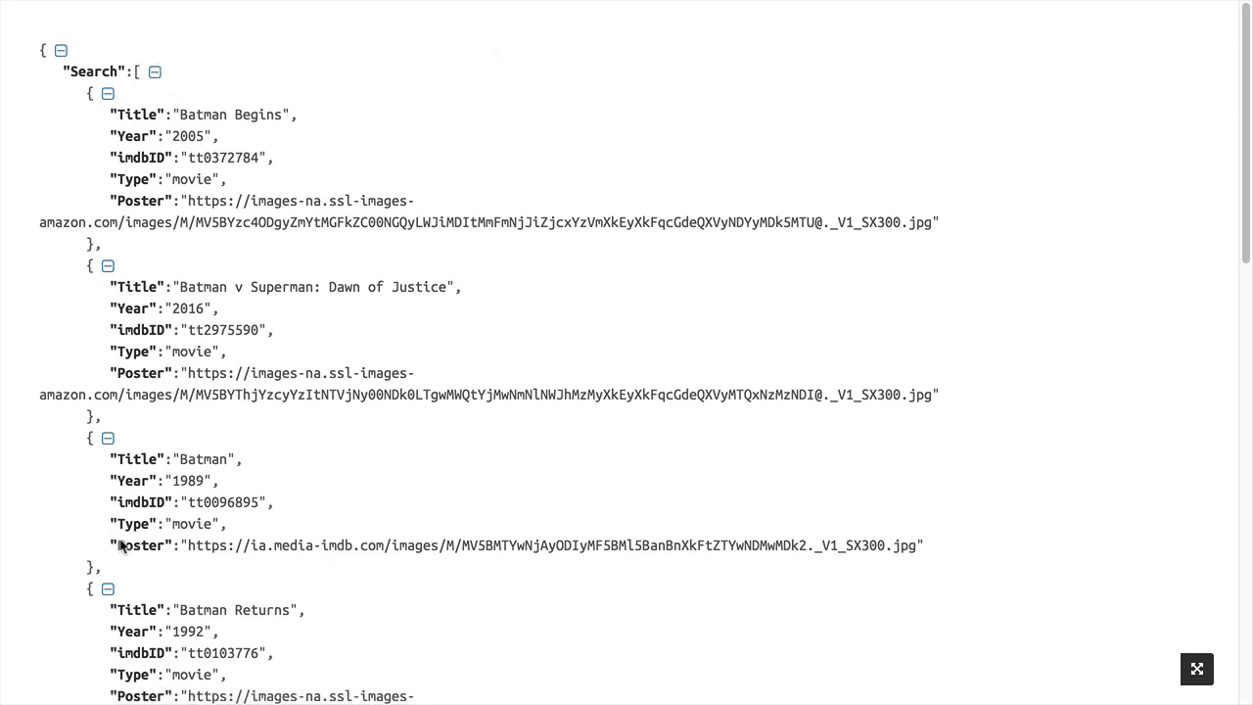
pyautogui.moveTo(126, 106)
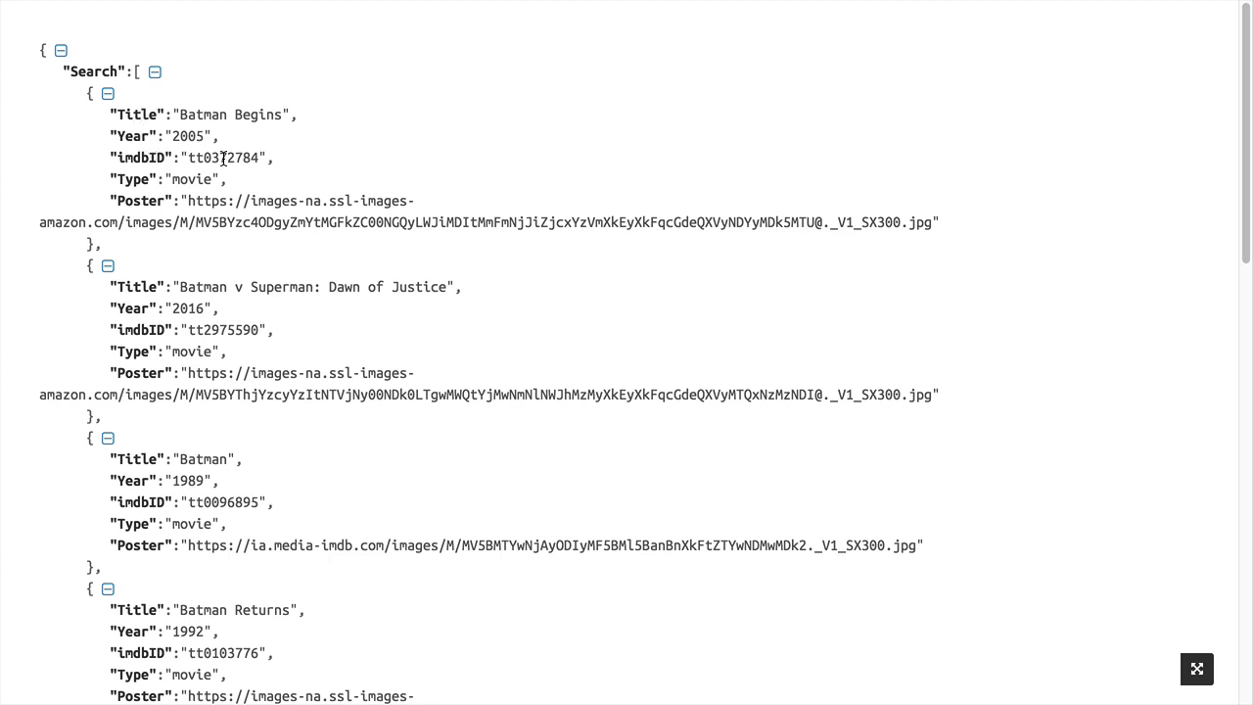
pyautogui.moveTo(155, 200)
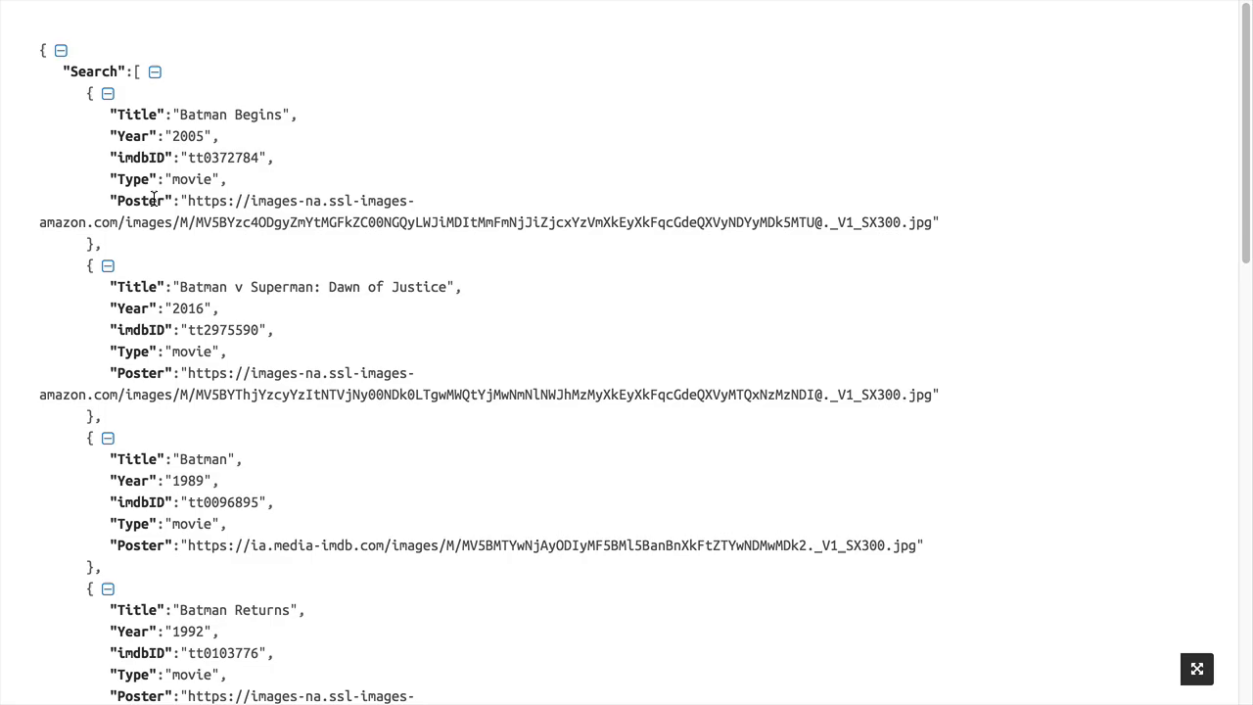